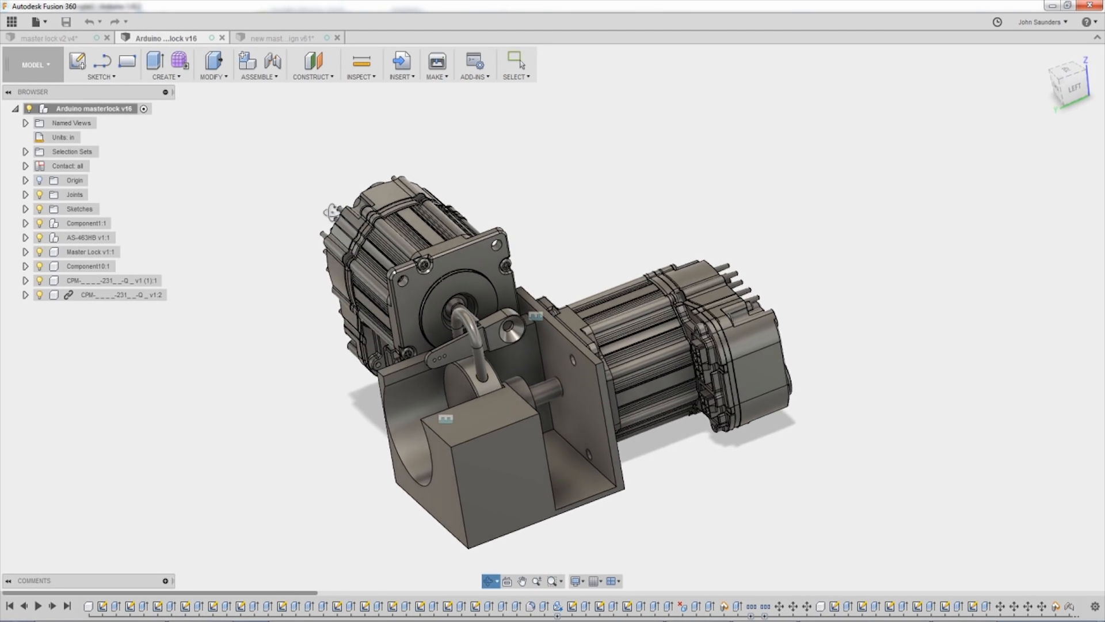
Orbit the master lock v2 v4 two-motor bracket assembly to inspect the motors from several sides.
{"action": "left_click_drag", "start_coordinate": [332, 212], "coordinate": [495, 185]}
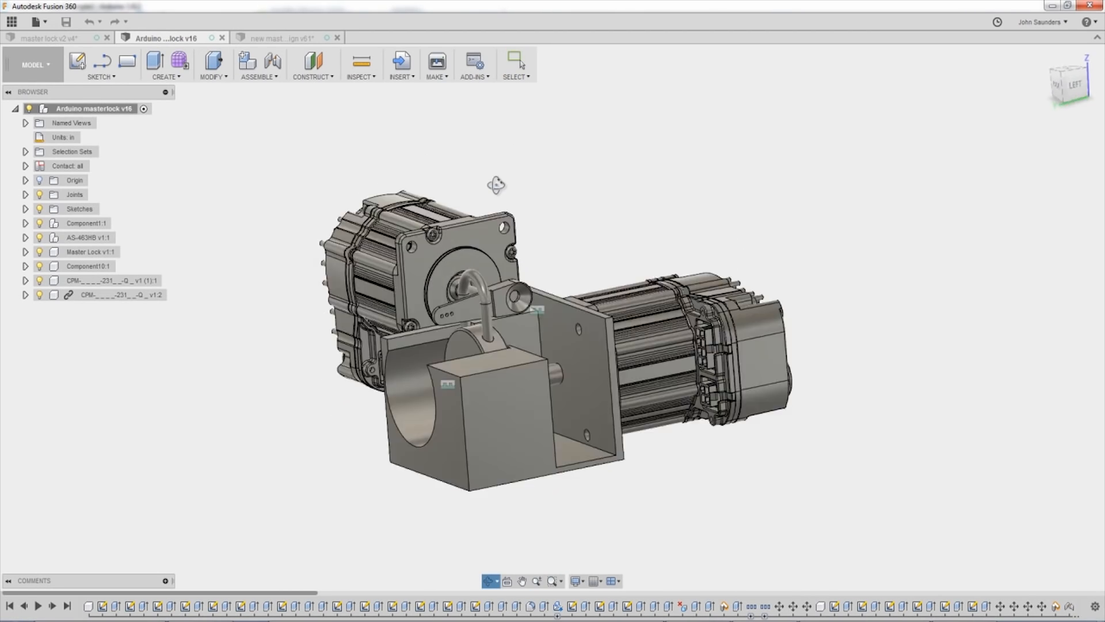
{"action": "left_click_drag", "start_coordinate": [496, 185], "coordinate": [647, 199]}
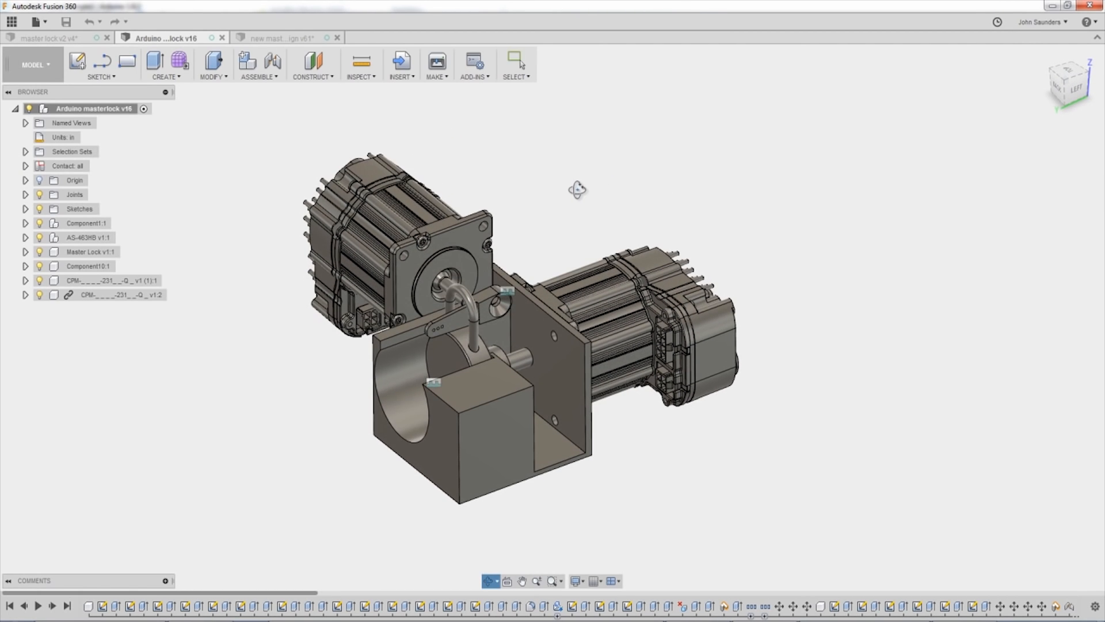
{"action": "left_click", "coordinate": [516, 62]}
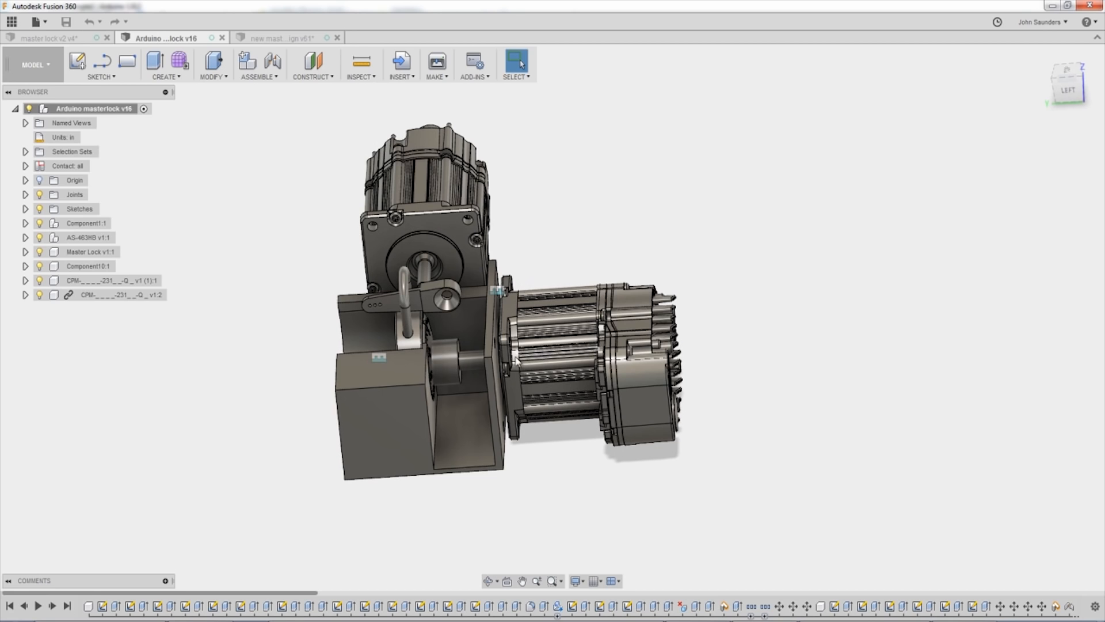
{"action": "left_click", "coordinate": [472, 360]}
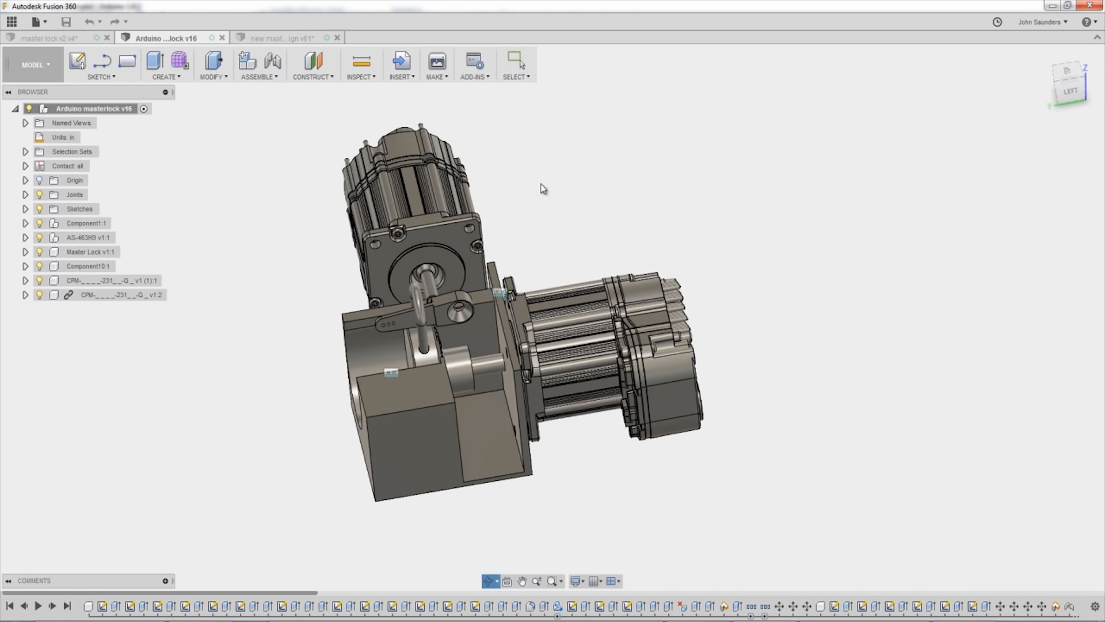
{"action": "left_click", "coordinate": [50, 37]}
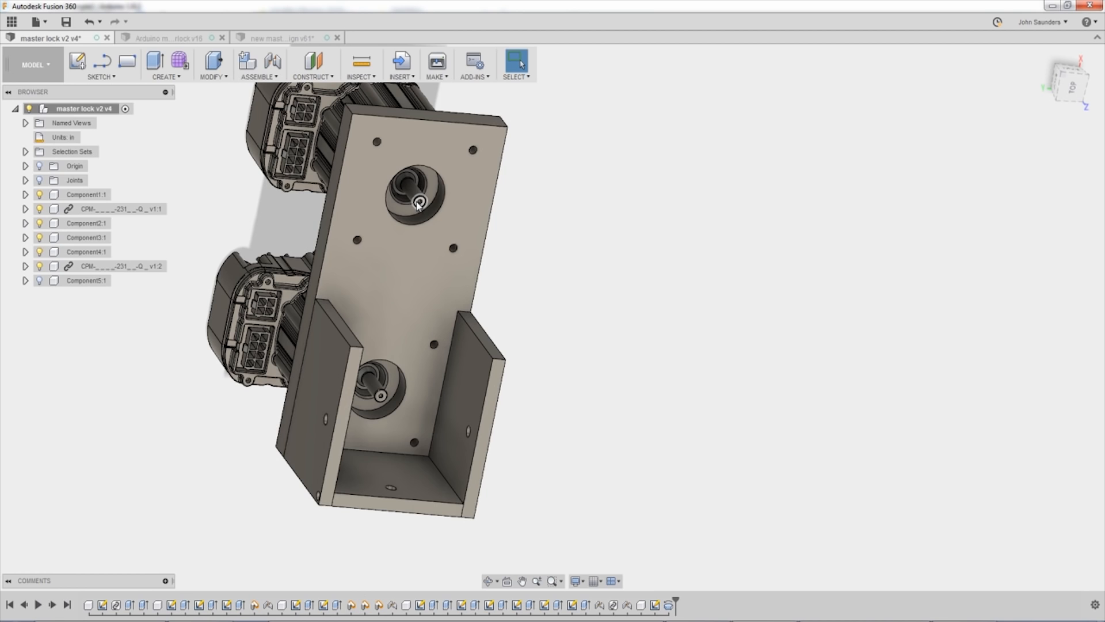
{"action": "mouse_move", "coordinate": [568, 225]}
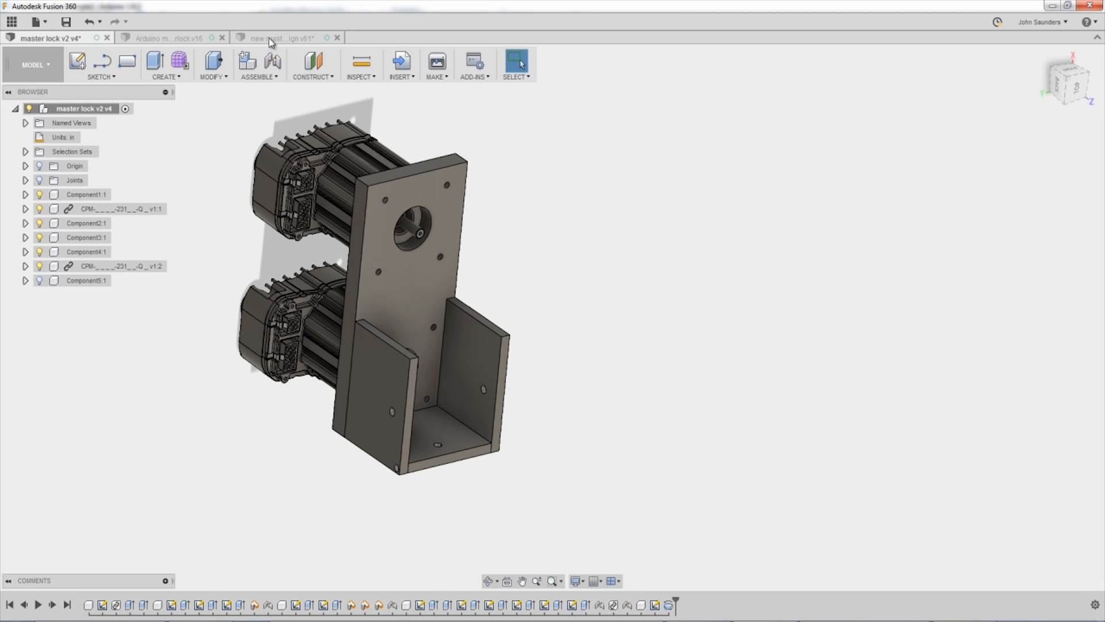
Switch to the 'new master lock design v61' document.
{"action": "left_click", "coordinate": [282, 37]}
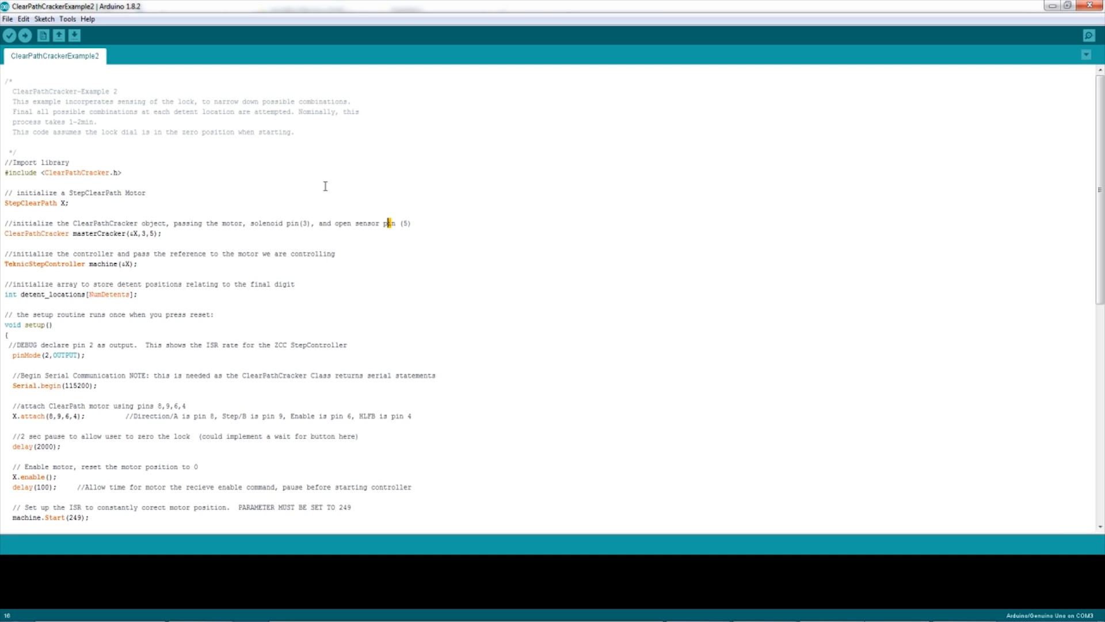
{"action": "mouse_move", "coordinate": [241, 360]}
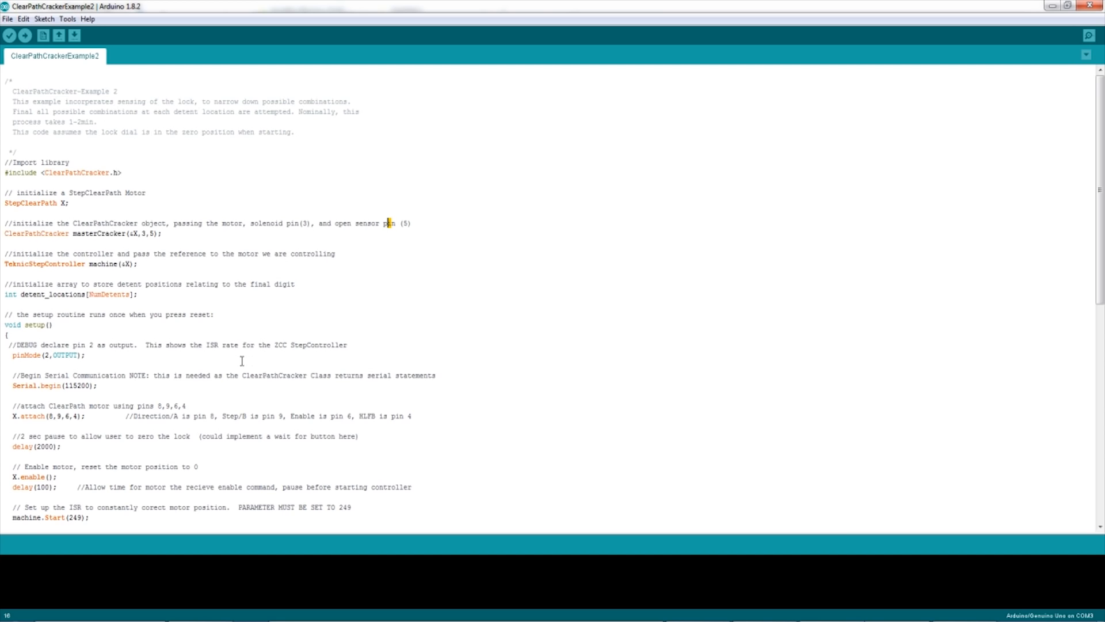
{"action": "mouse_move", "coordinate": [189, 367]}
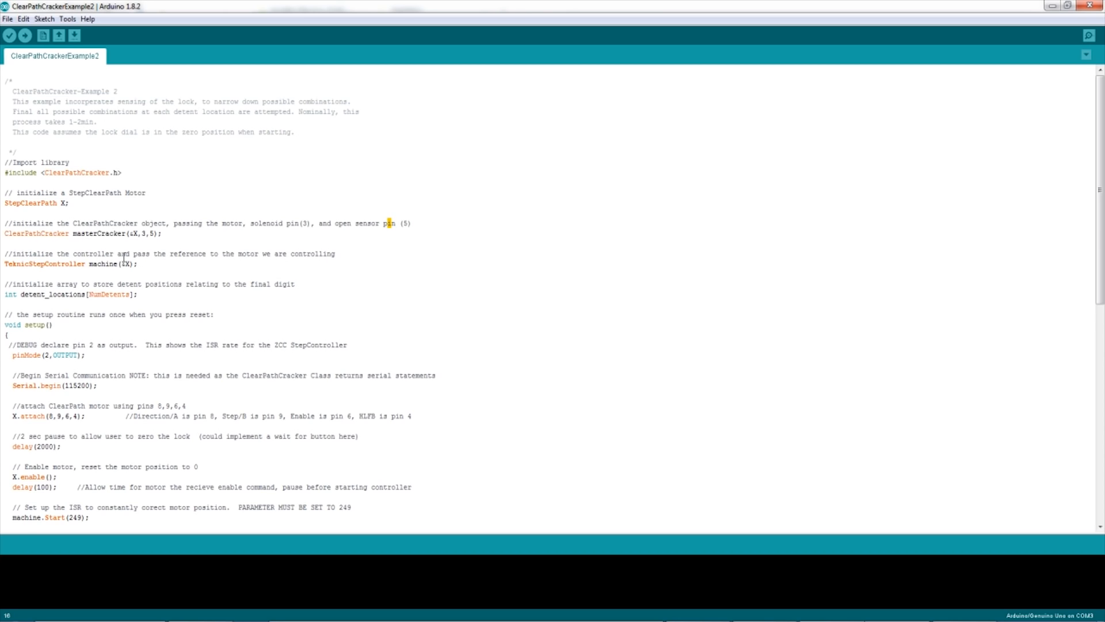
Scroll through ClearPathCrackerExample2 and highlight the detent_locations argument in its combination loop.
{"action": "scroll", "scroll_direction": "down", "scroll_amount": 3}
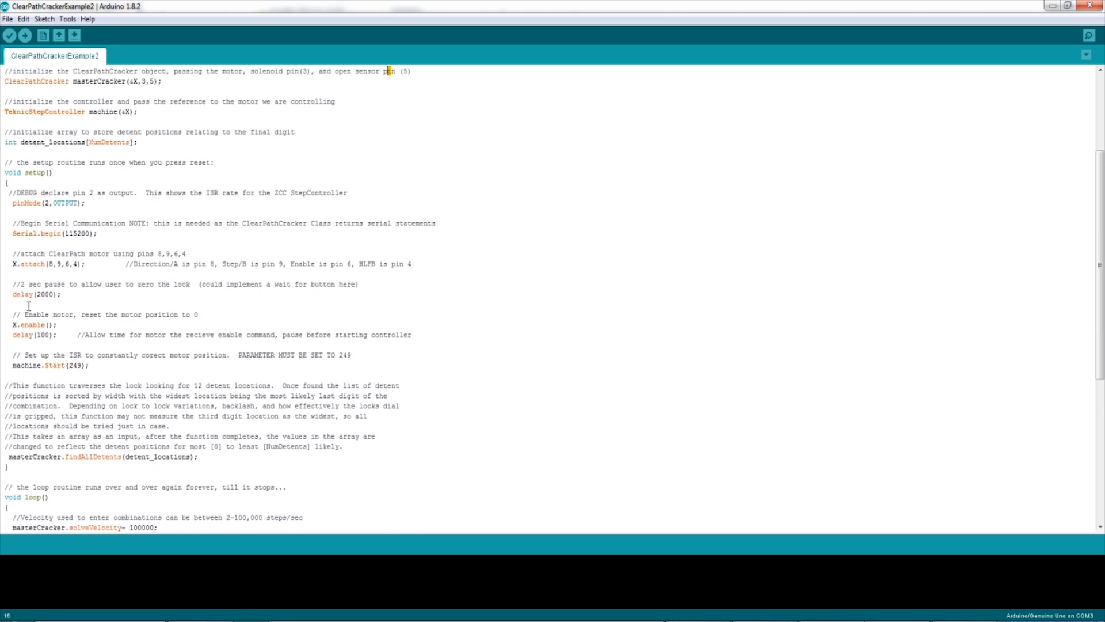
{"action": "scroll", "scroll_direction": "down", "scroll_amount": 3}
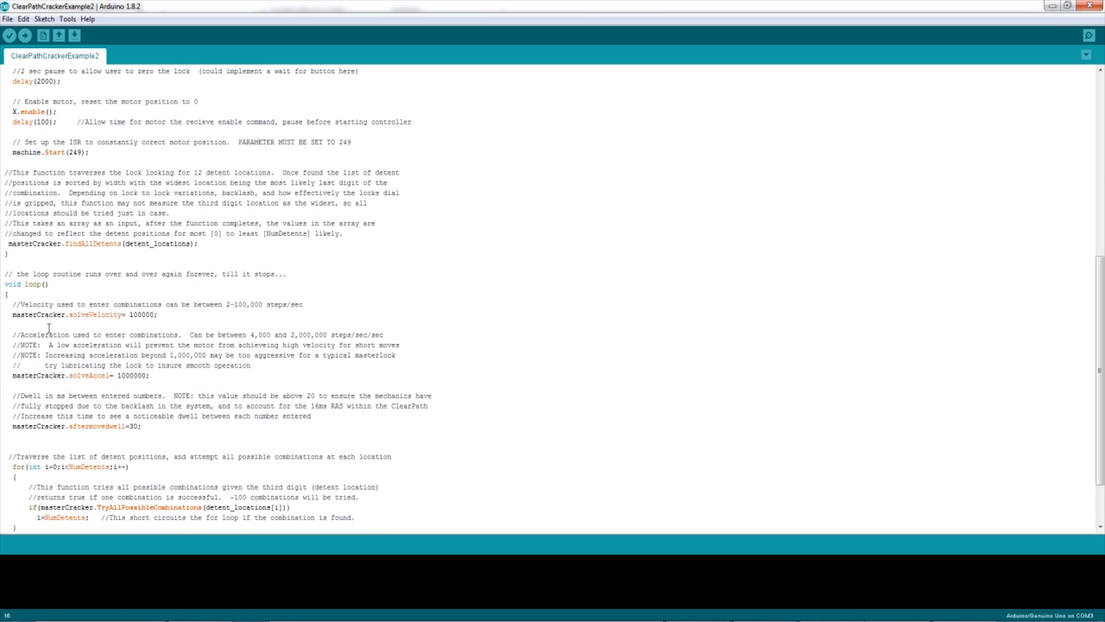
{"action": "double_click", "coordinate": [37, 314]}
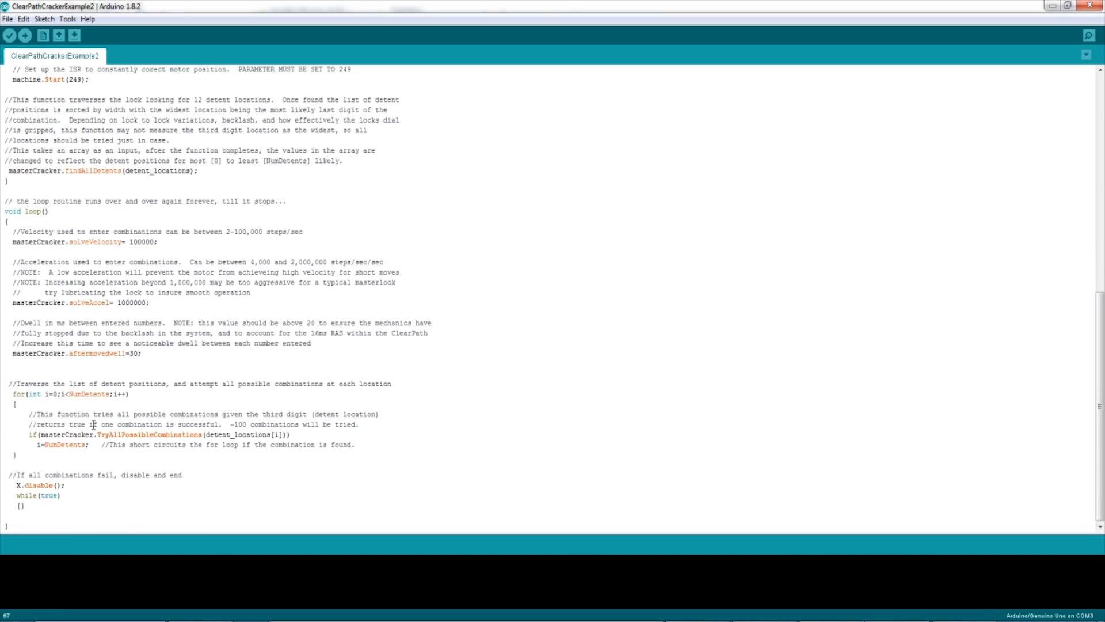
{"action": "mouse_move", "coordinate": [114, 436]}
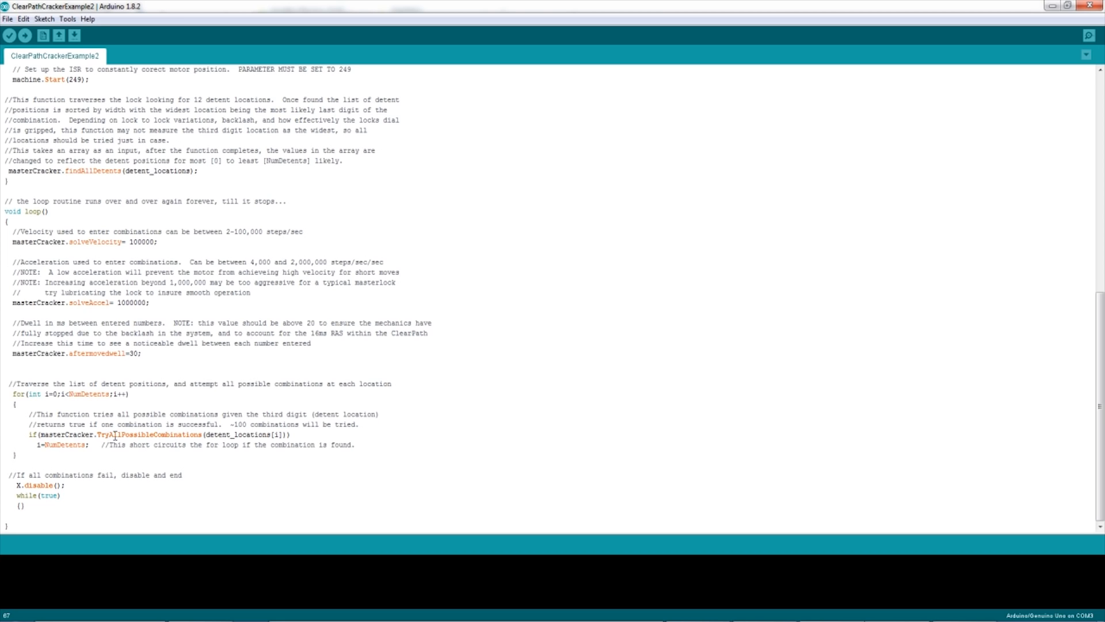
{"action": "double_click", "coordinate": [236, 434]}
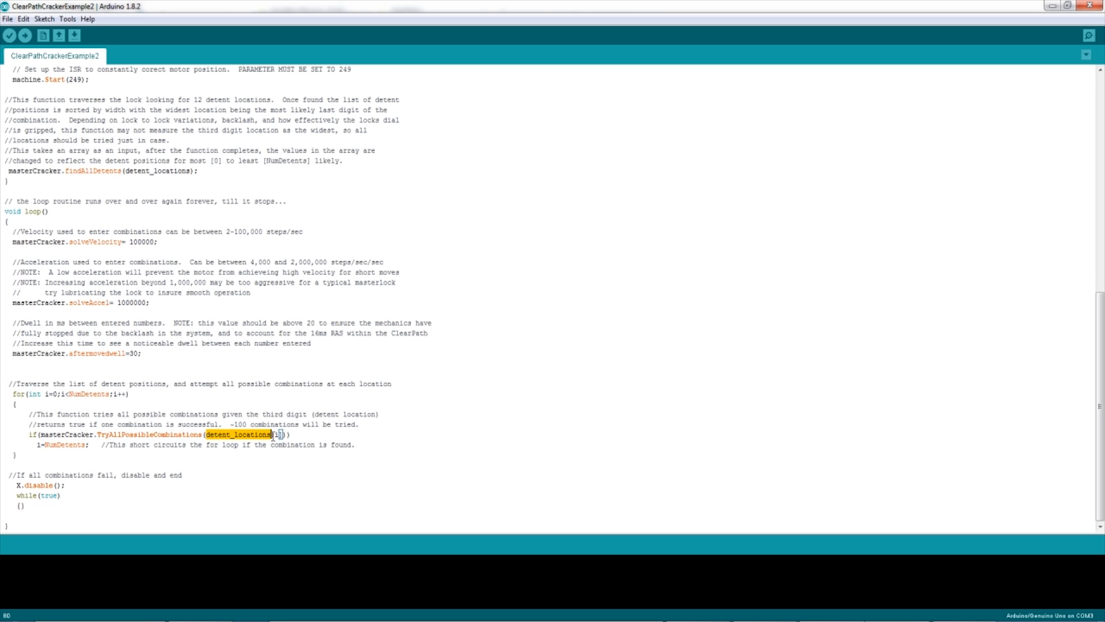
{"action": "mouse_move", "coordinate": [204, 356]}
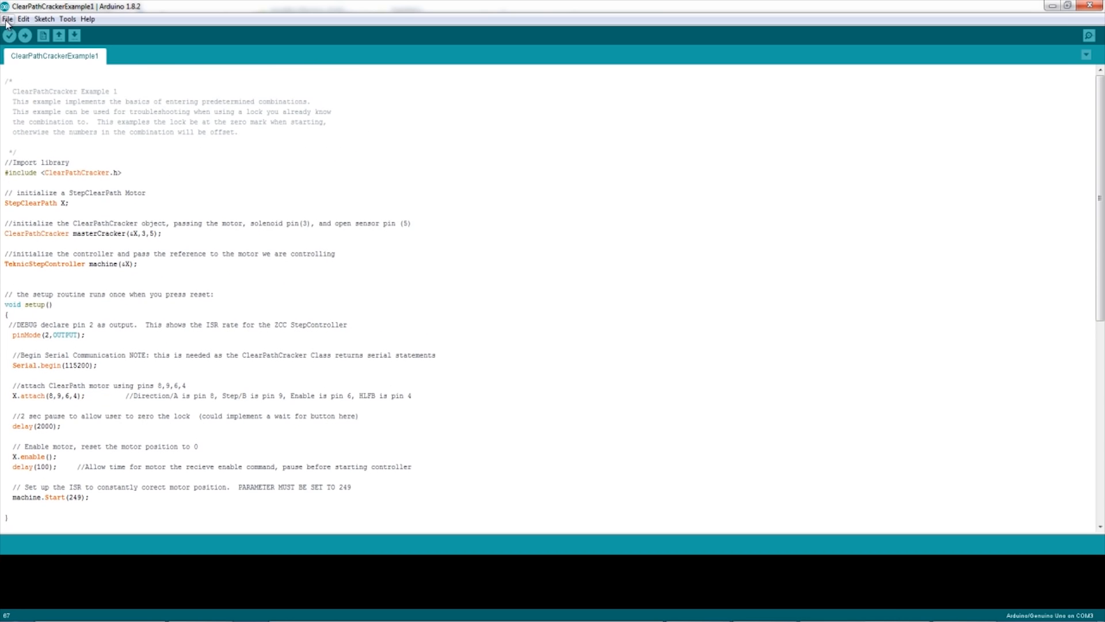
Load ClearPathCrackerExample1 from File > Examples > ClearpathCracker.
{"action": "left_click", "coordinate": [7, 18]}
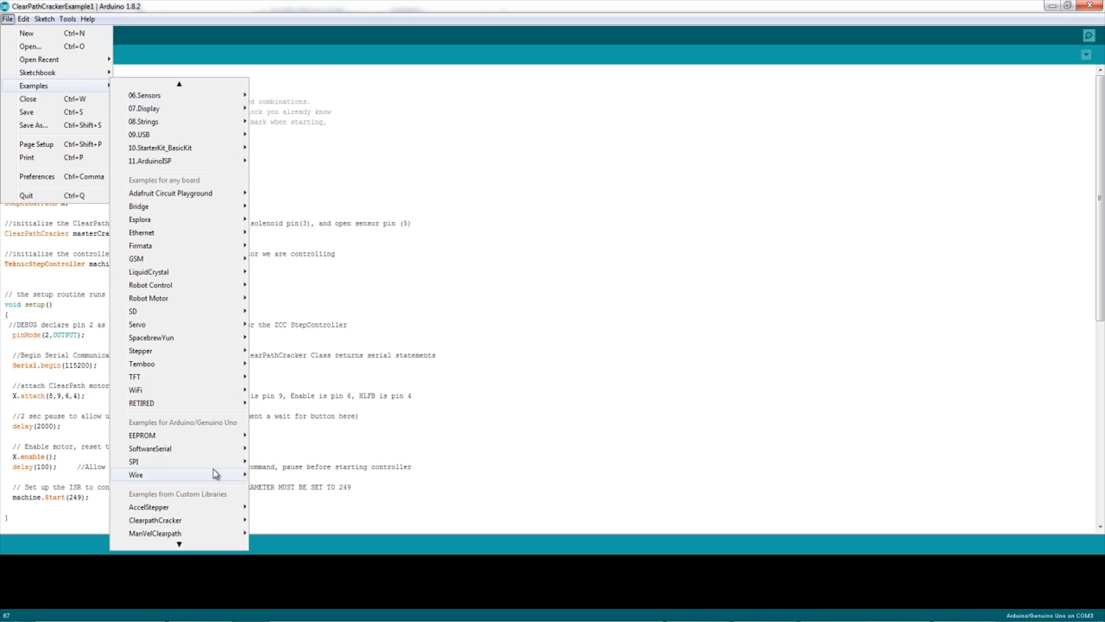
{"action": "mouse_move", "coordinate": [155, 507]}
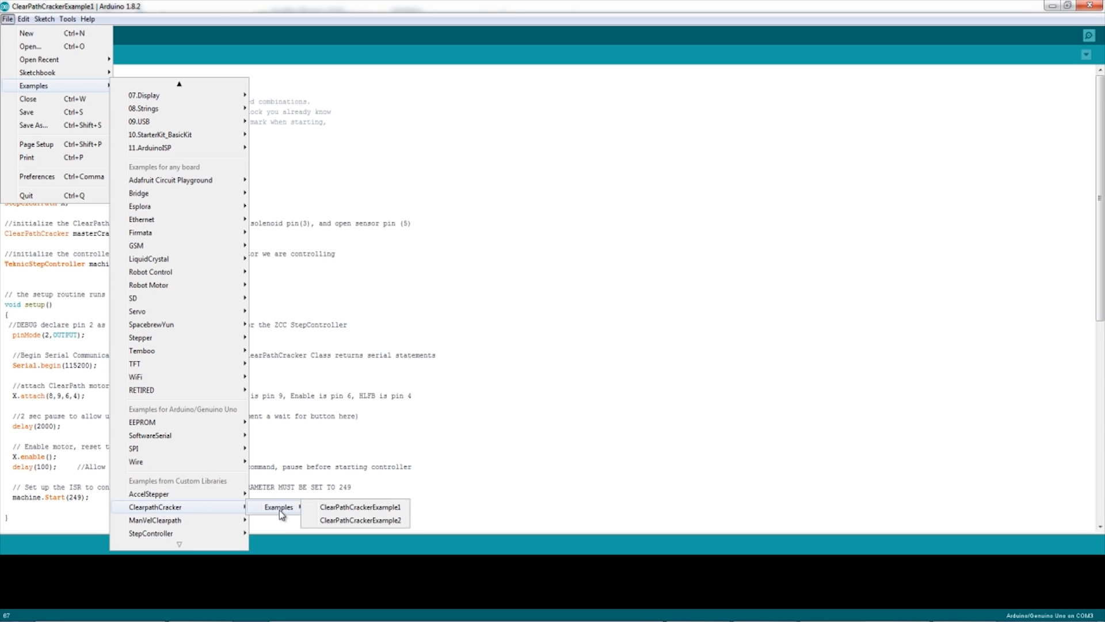
{"action": "left_click", "coordinate": [360, 507]}
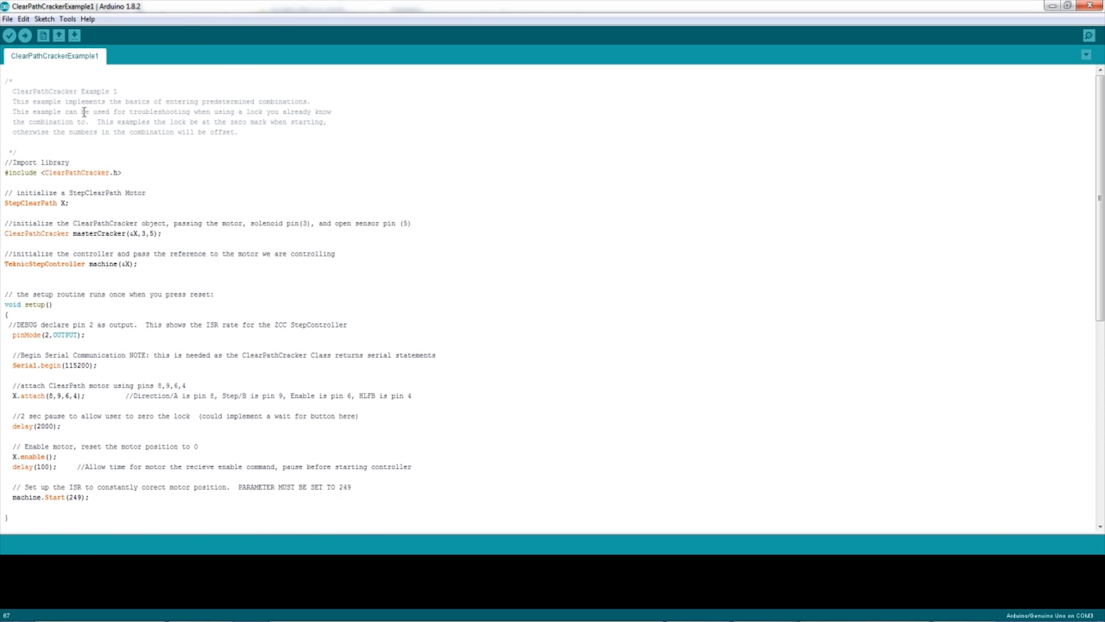